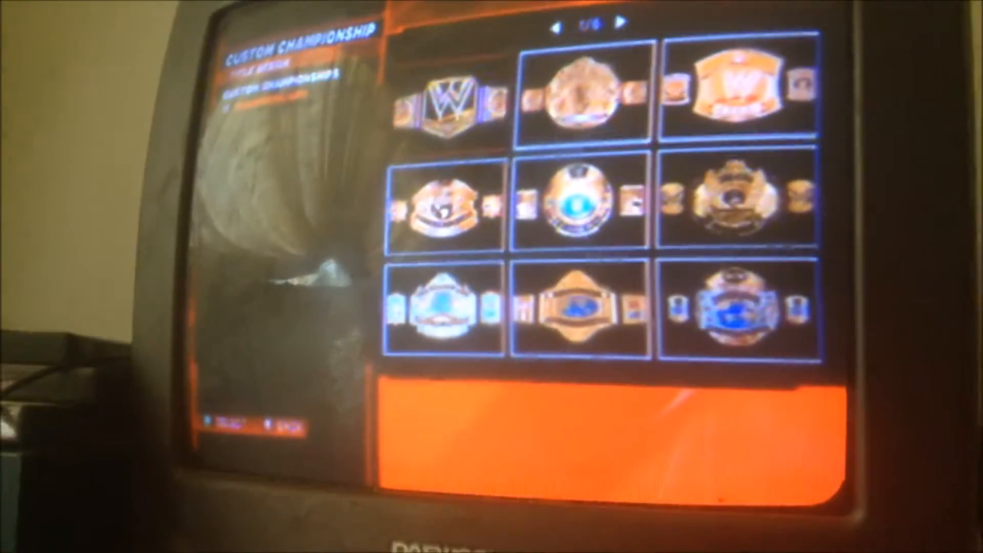
Select a belt from the Title Design grid to use as the starting design.
click(623, 24)
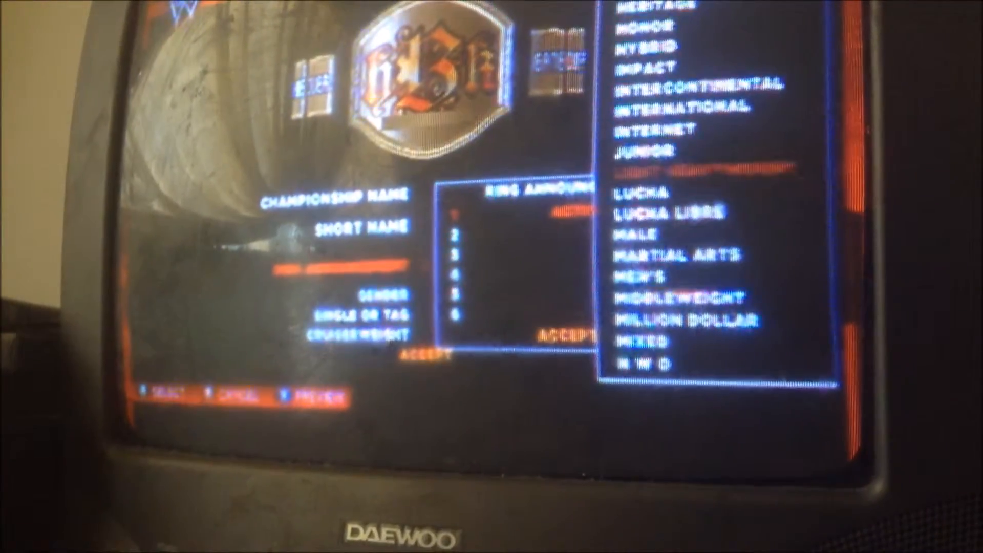
Scroll the announcer word list down to entries like Southern, Super and Tag Team.
scroll(down, 3)
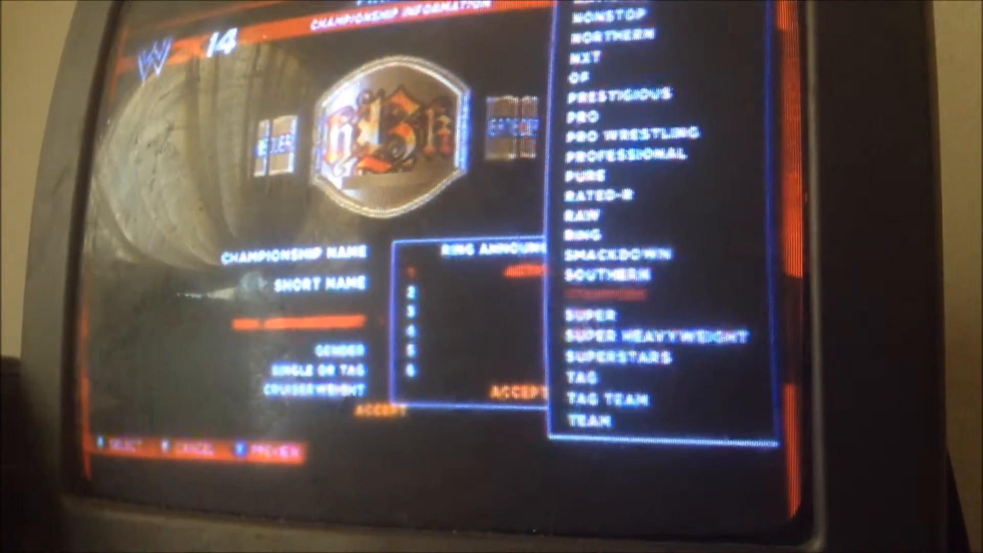